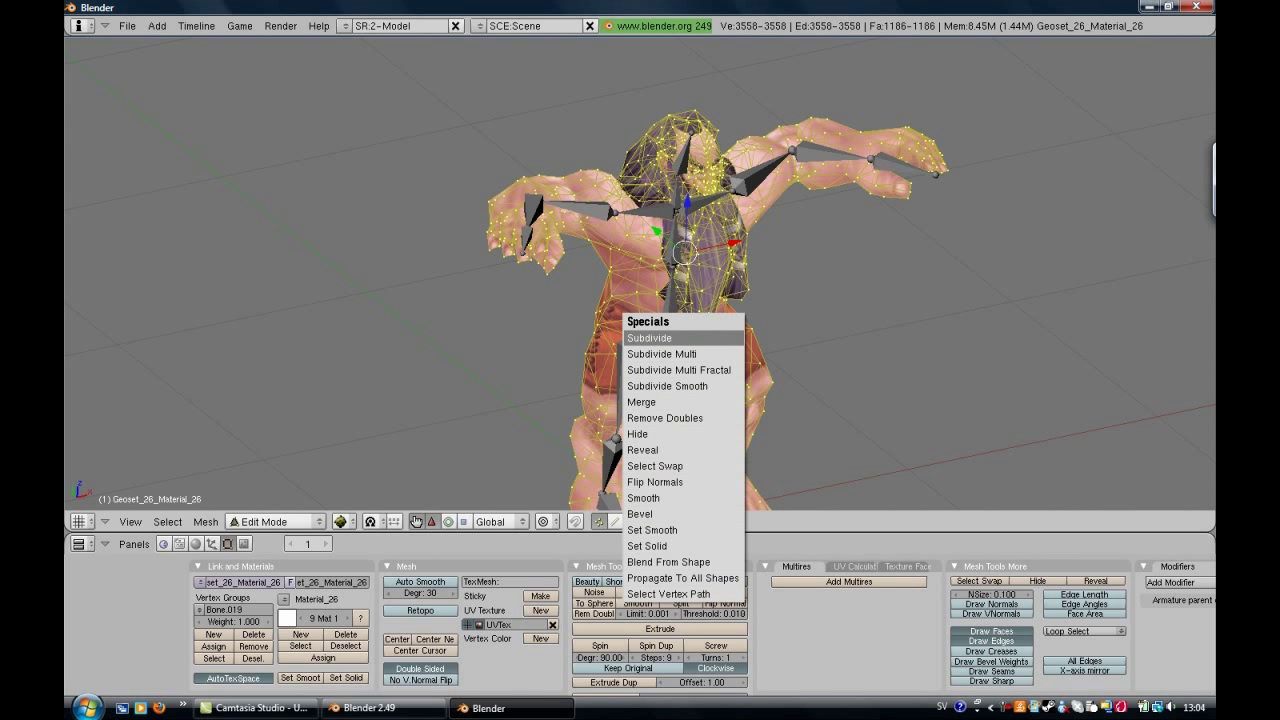
{"action": "mouse_move", "coordinate": [661, 353]}
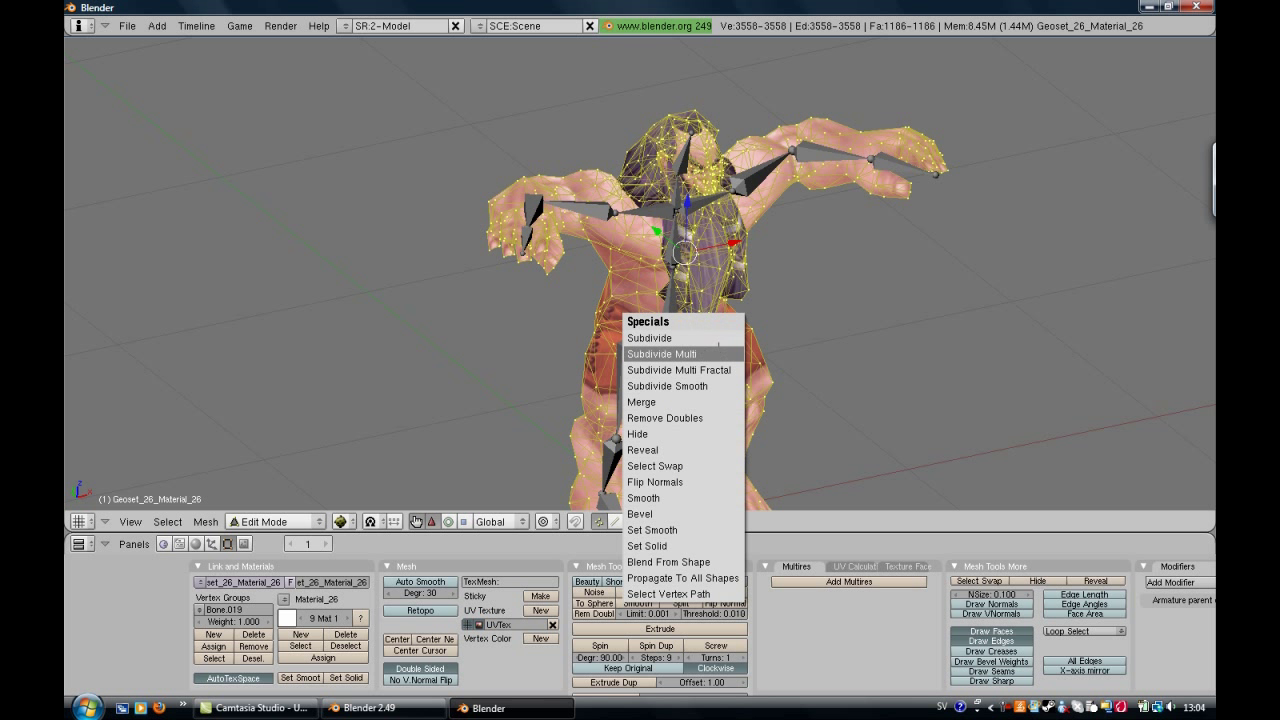
{"action": "mouse_move", "coordinate": [665, 417]}
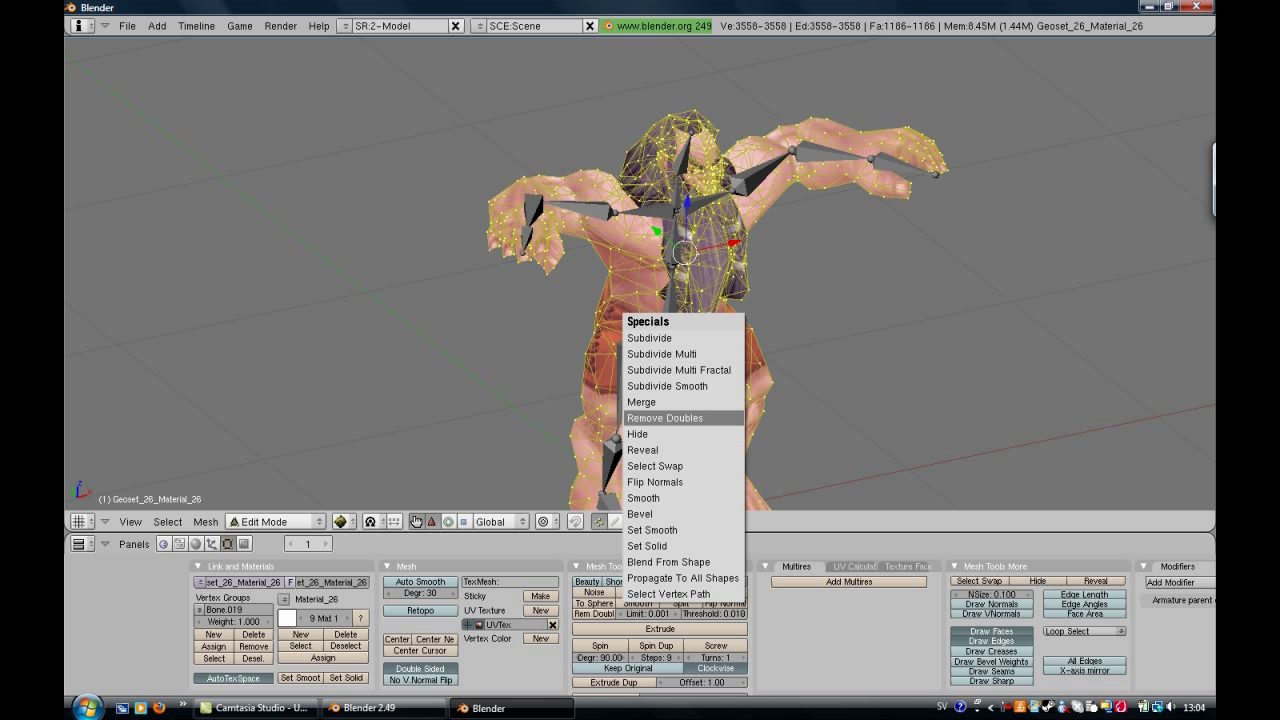
Step: Run Remove Doubles on the dwarf mesh to merge its duplicate vertices
{"action": "left_click", "coordinate": [664, 417]}
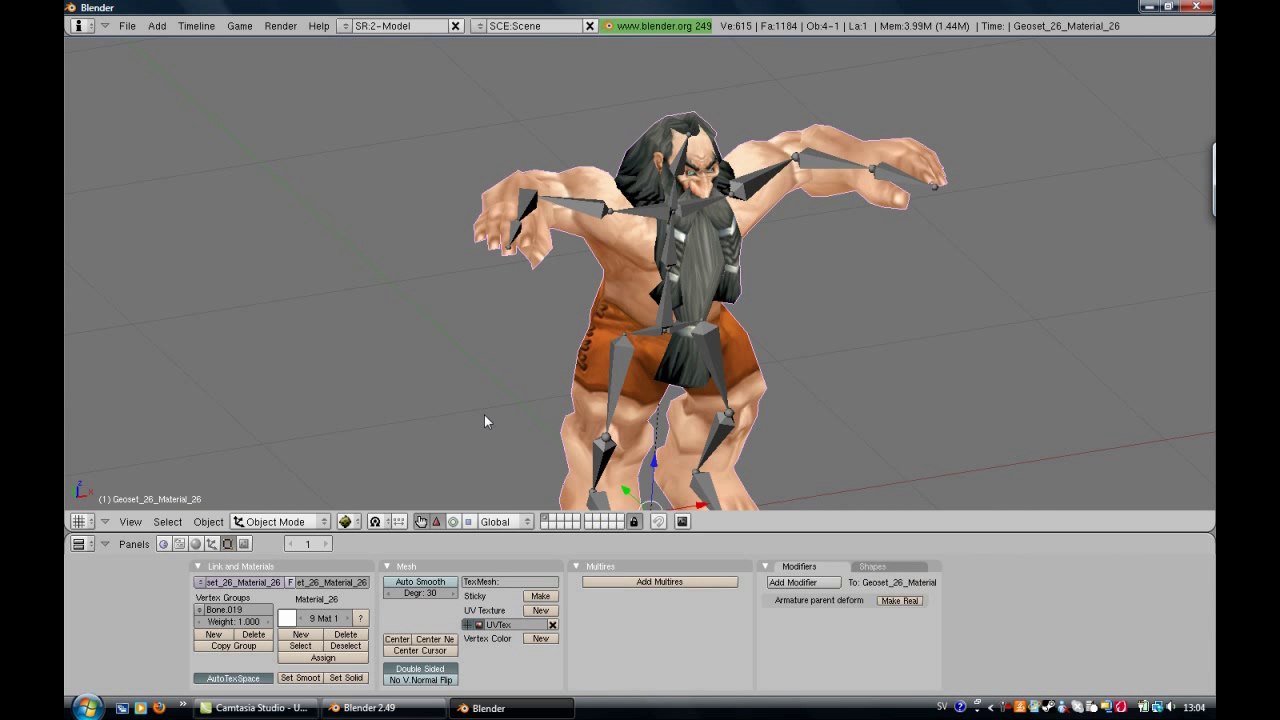
Step: View the dwarf from above and rotate an arm bone to test the mesh deformation
{"action": "left_click_drag", "start_coordinate": [485, 420], "coordinate": [610, 290]}
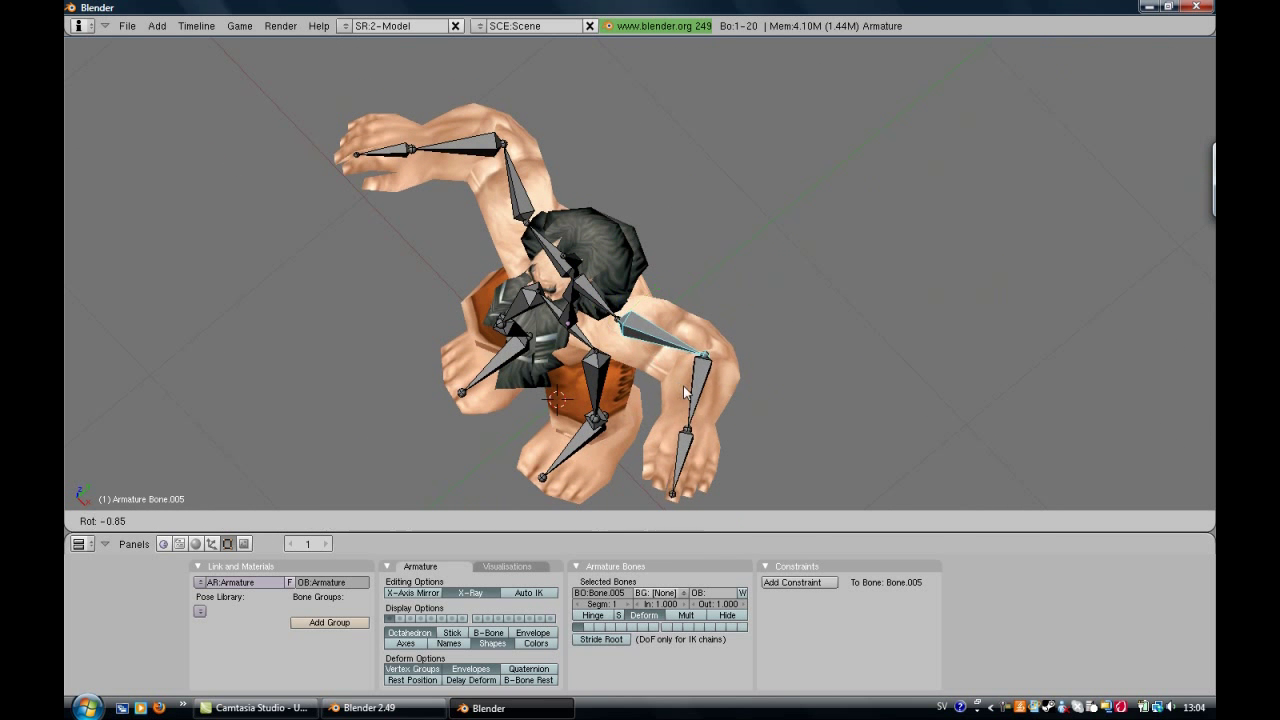
{"action": "left_click_drag", "start_coordinate": [685, 392], "coordinate": [478, 490]}
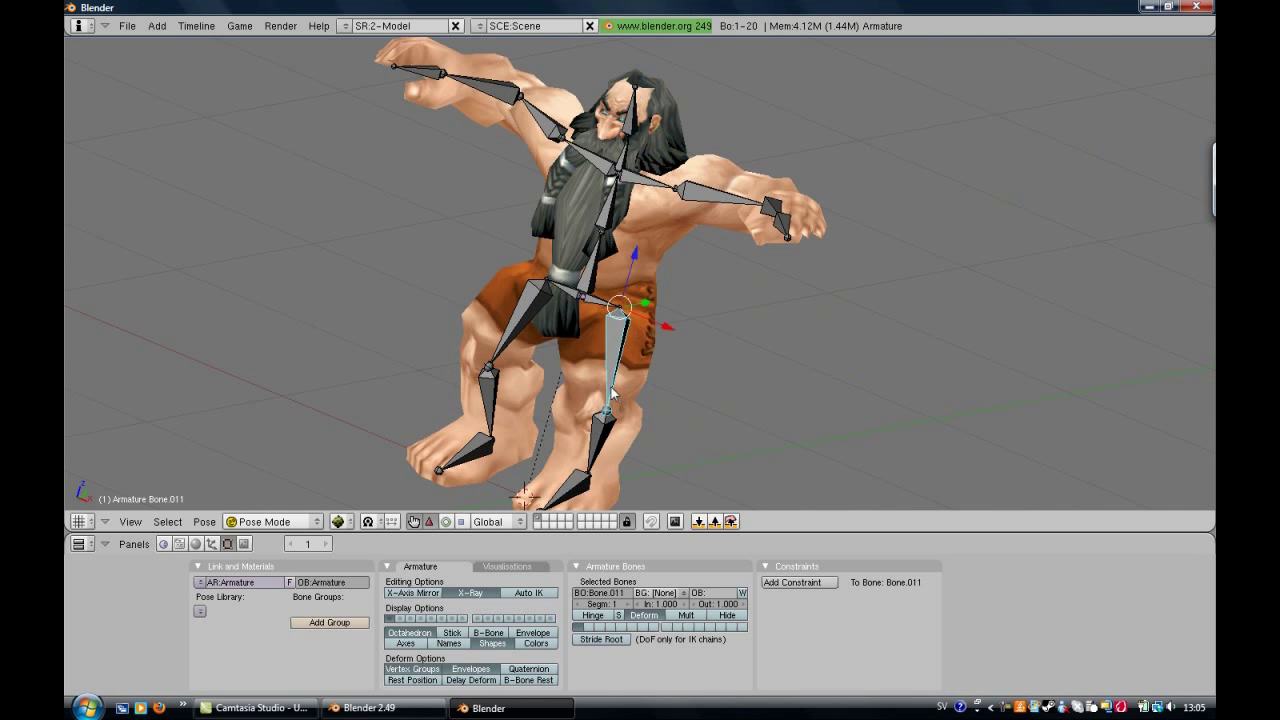
{"action": "mouse_move", "coordinate": [548, 402]}
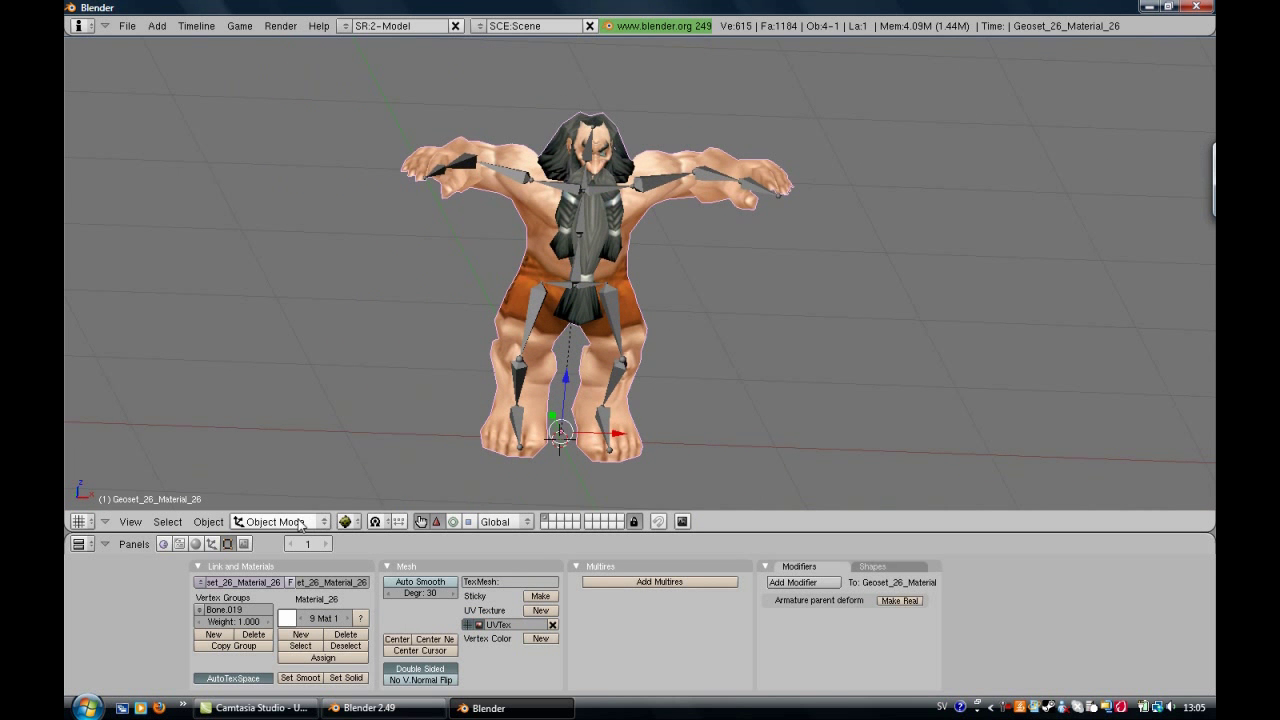
Step: Switch the dwarf mesh to Weight Paint mode and set the viewport display to Shaded
{"action": "left_click", "coordinate": [272, 521]}
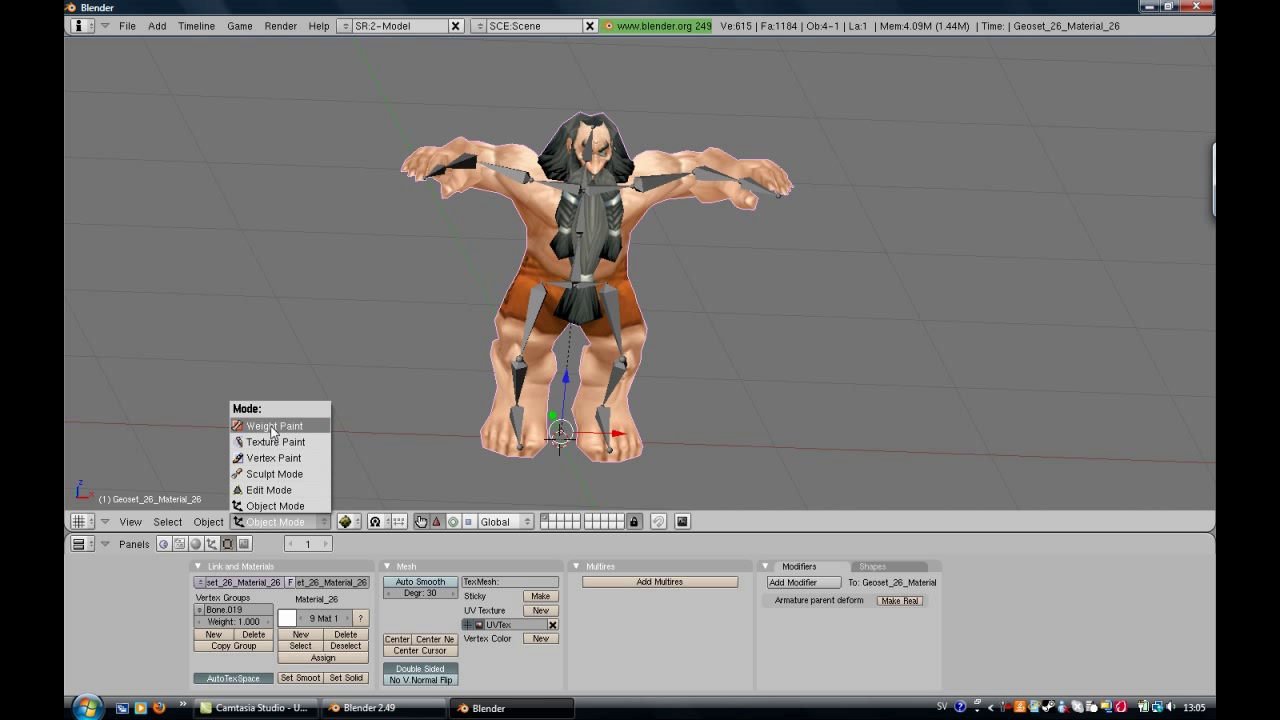
{"action": "left_click", "coordinate": [274, 425]}
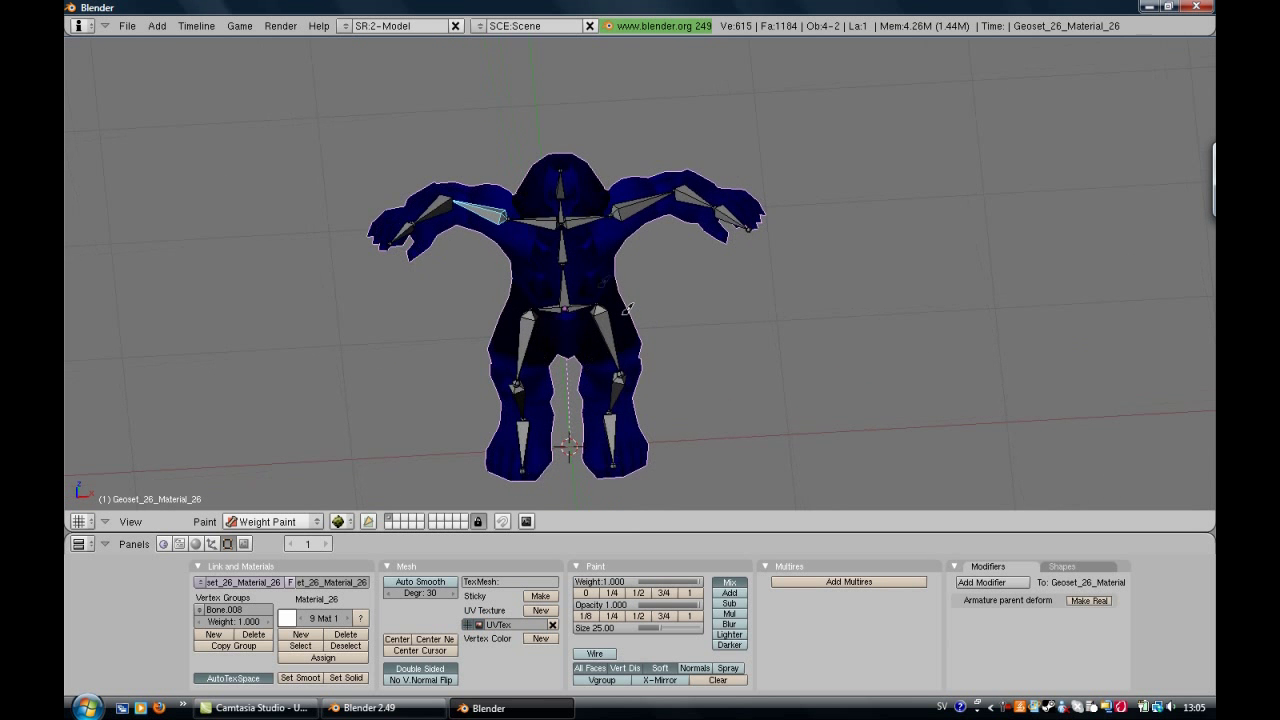
{"action": "left_click", "coordinate": [343, 521]}
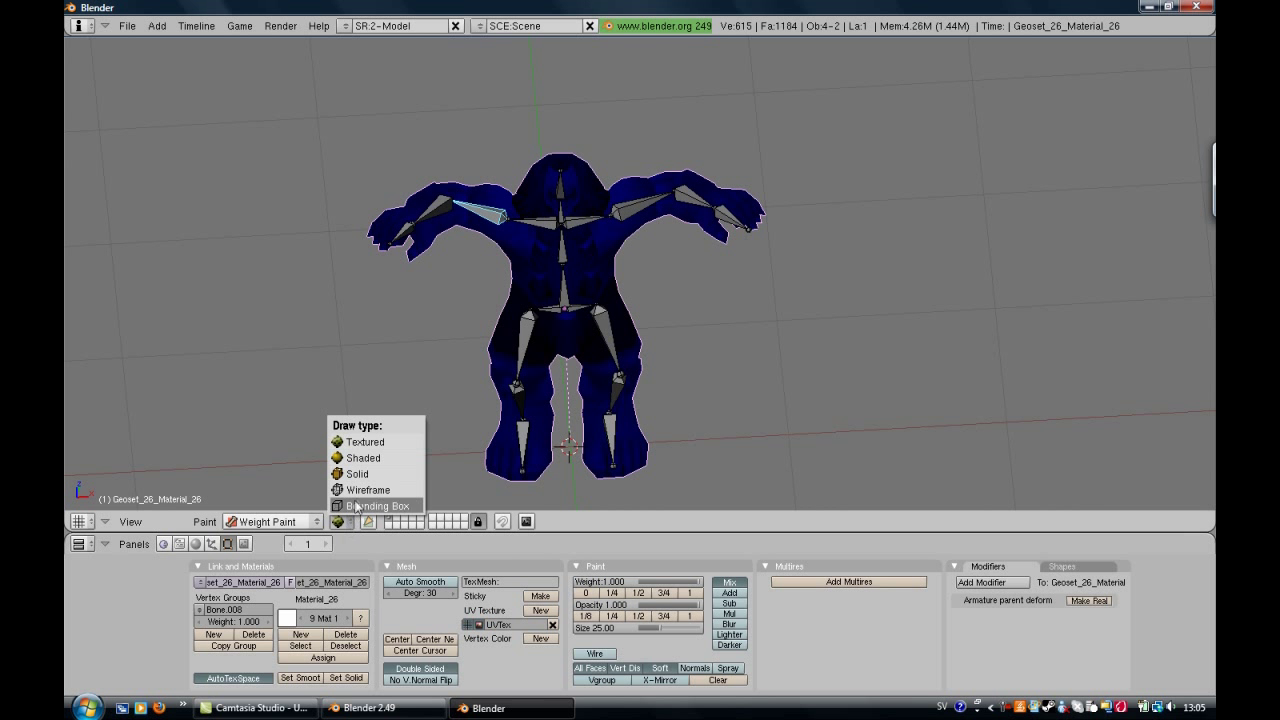
{"action": "left_click", "coordinate": [356, 474]}
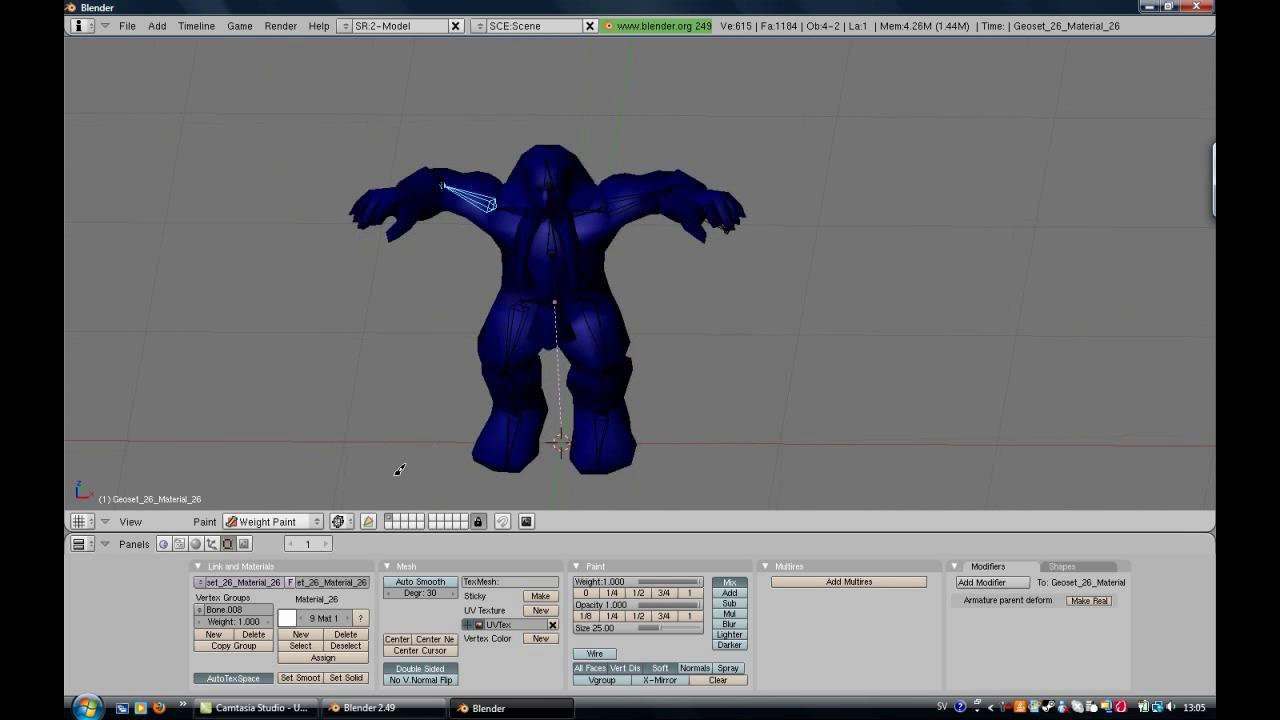
{"action": "left_click", "coordinate": [340, 521]}
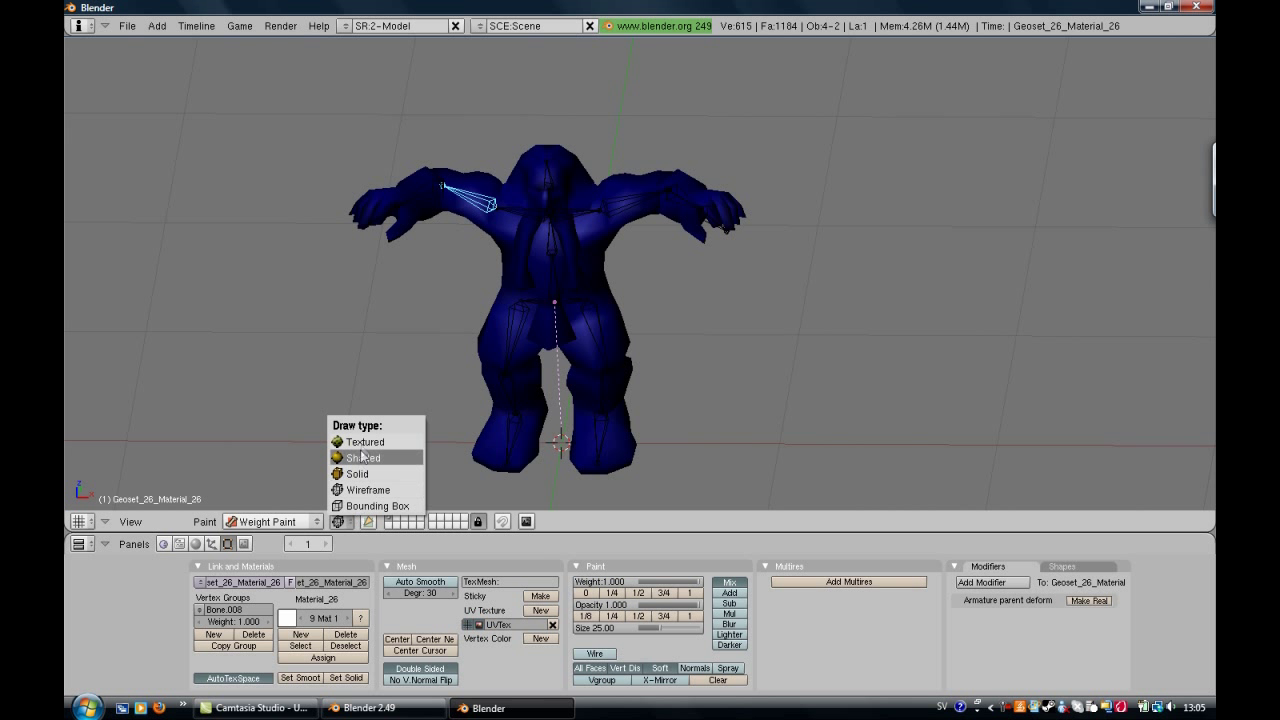
{"action": "left_click", "coordinate": [356, 473]}
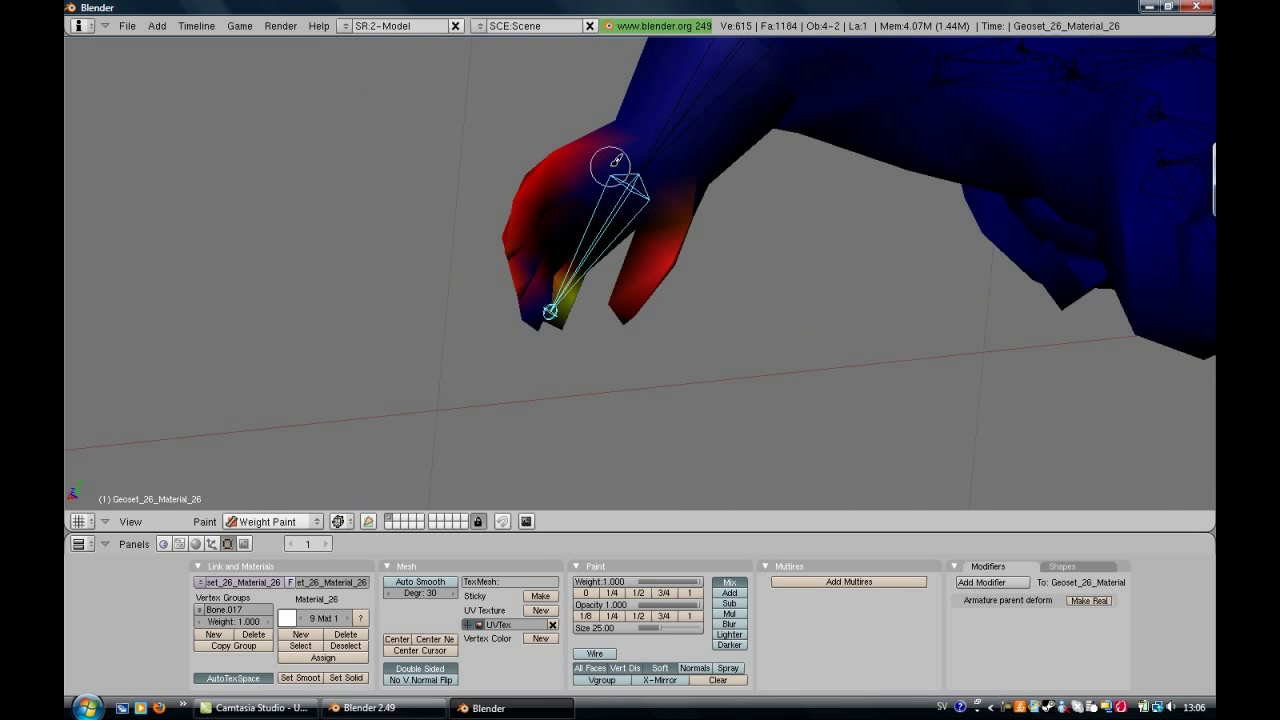
Step: Paint full weight over the dwarf's hand and around the wrist
{"action": "left_click", "coordinate": [640, 160]}
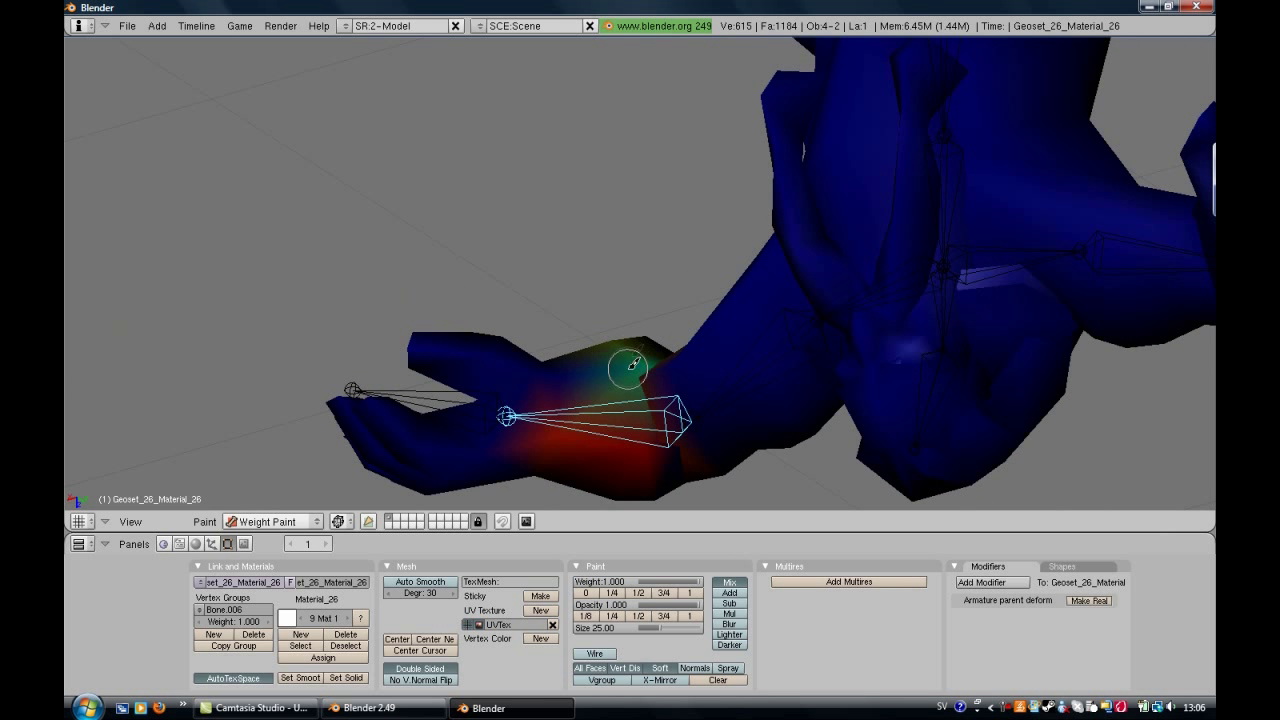
{"action": "left_click", "coordinate": [628, 370]}
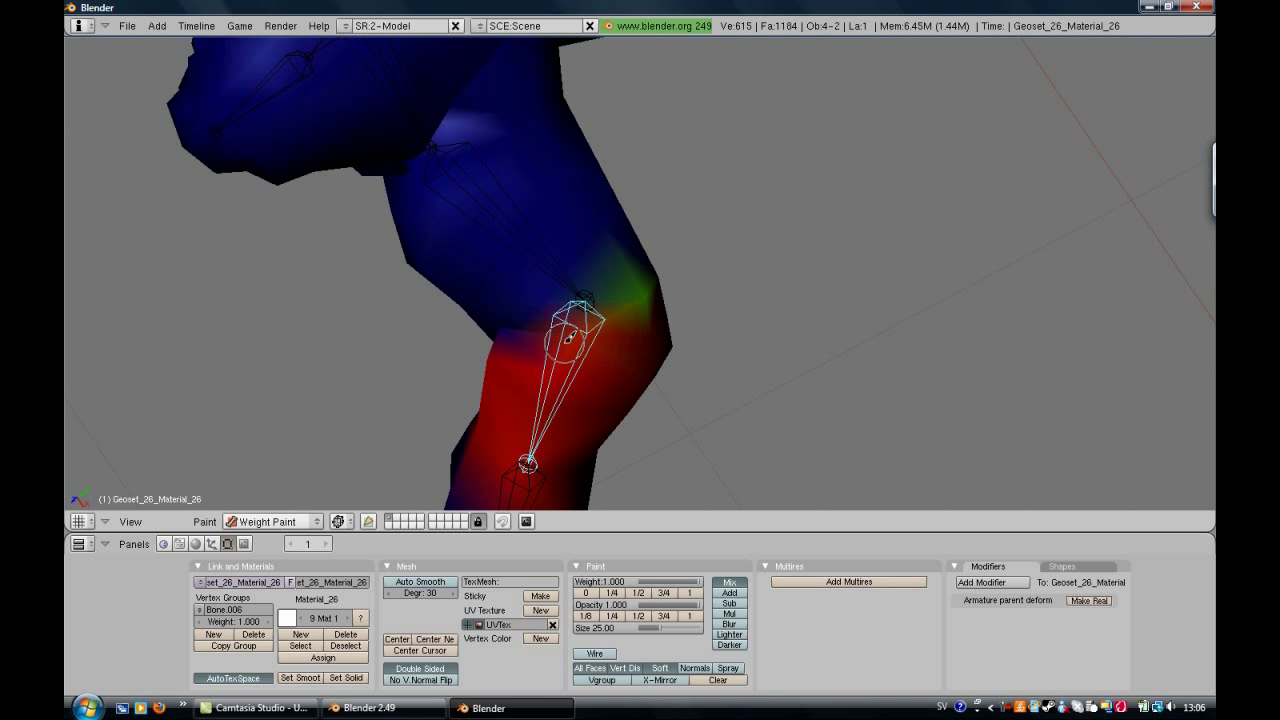
{"action": "mouse_move", "coordinate": [505, 330]}
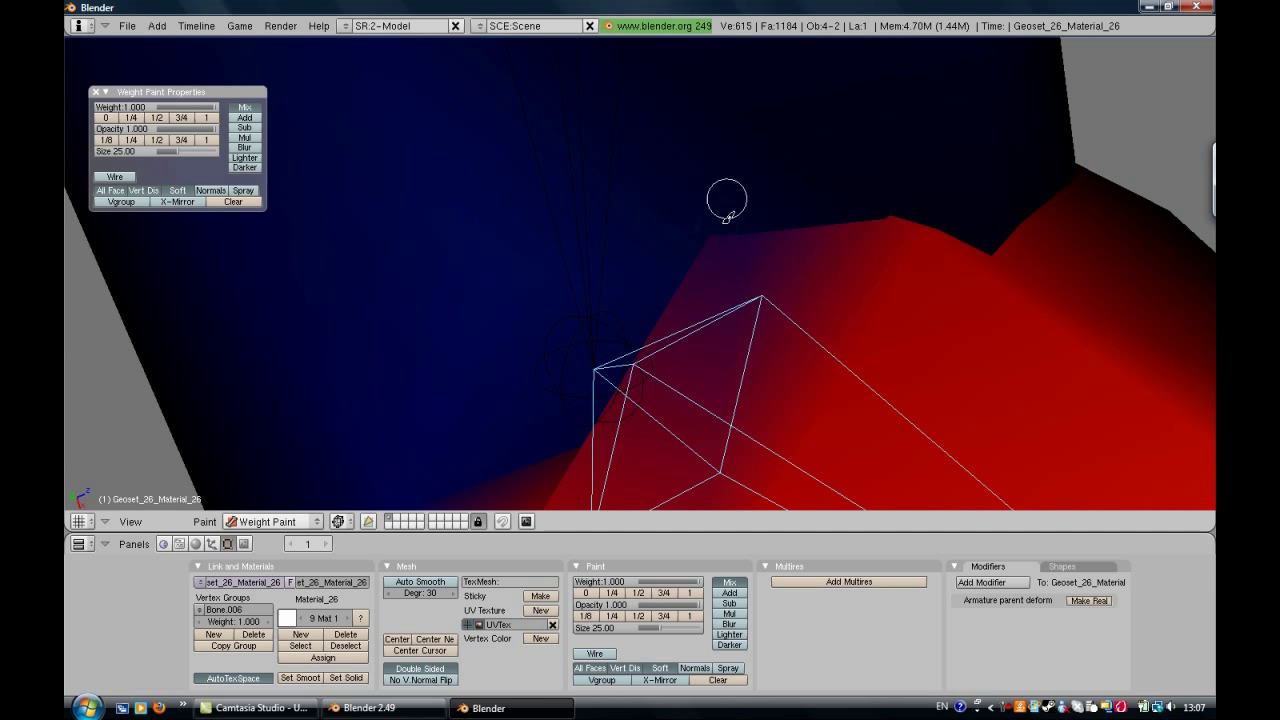
Step: Paint full-weight strokes along the forearm and over the upper arm
{"action": "left_click_drag", "start_coordinate": [727, 300], "coordinate": [620, 380]}
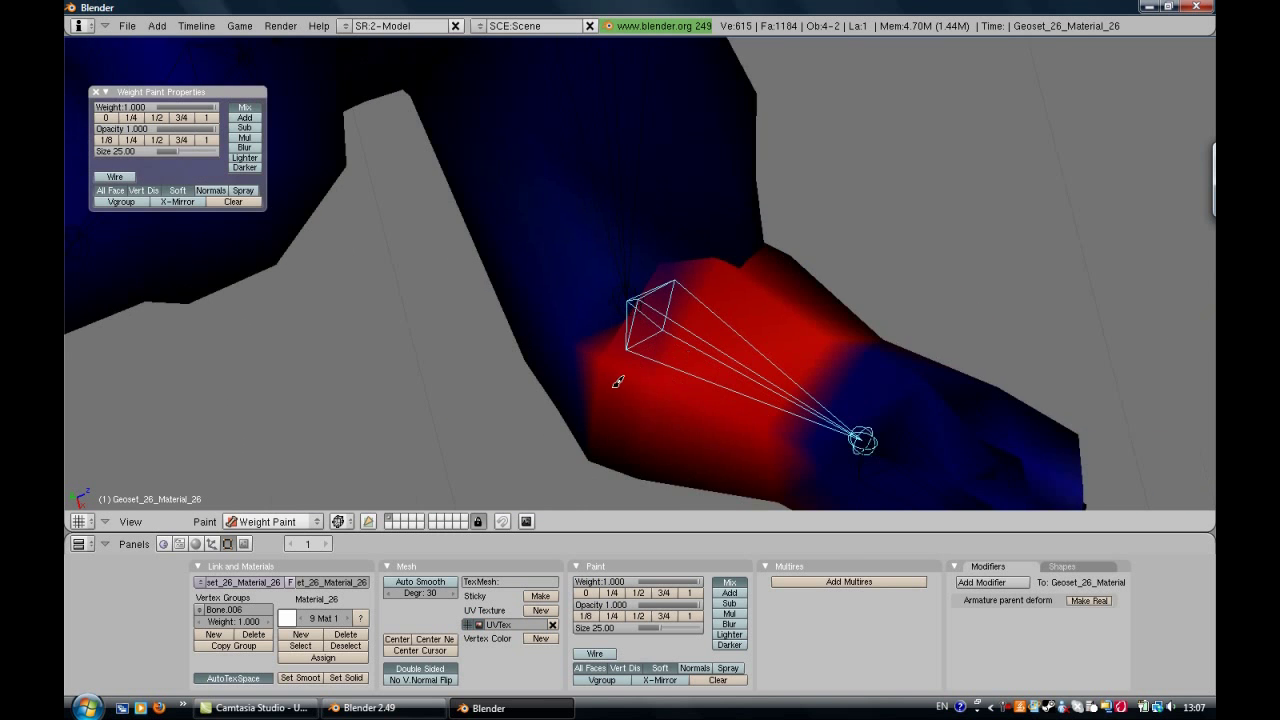
{"action": "left_click_drag", "start_coordinate": [617, 383], "coordinate": [374, 166]}
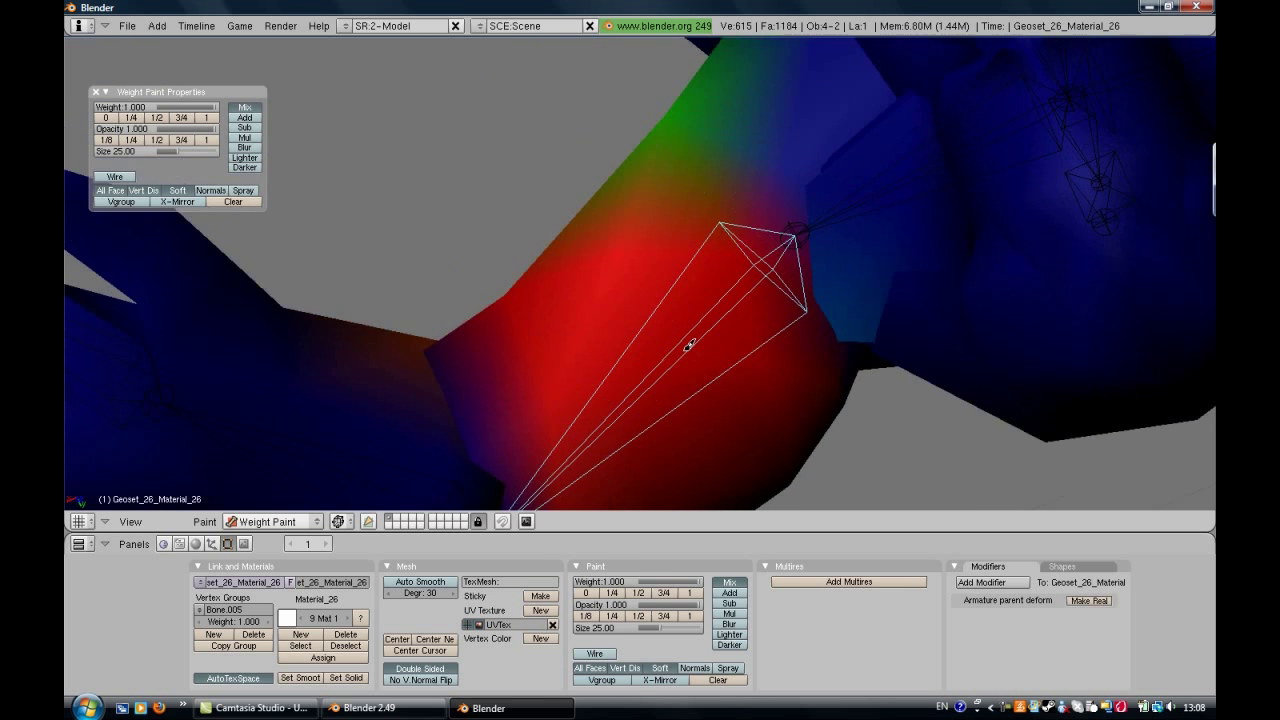
{"action": "left_click_drag", "start_coordinate": [690, 345], "coordinate": [570, 220]}
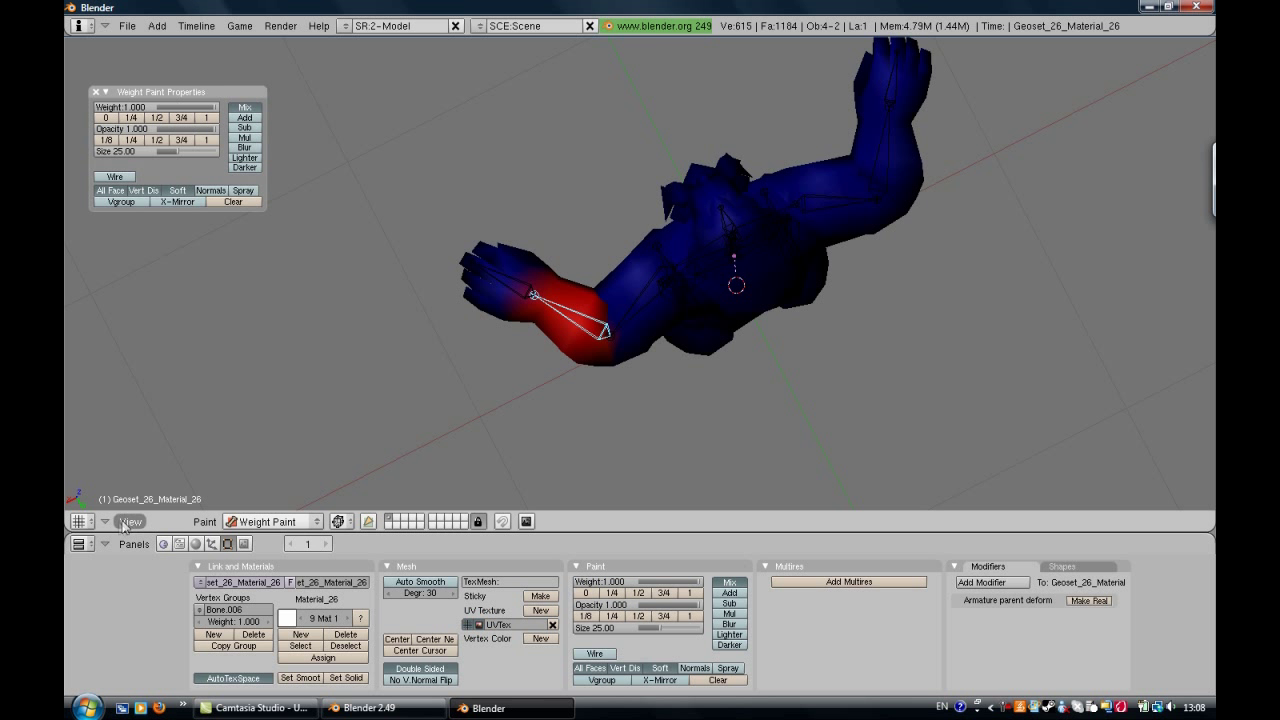
Step: Leave weight painting for Object Mode and begin changing the viewport display style
{"action": "left_click", "coordinate": [272, 521]}
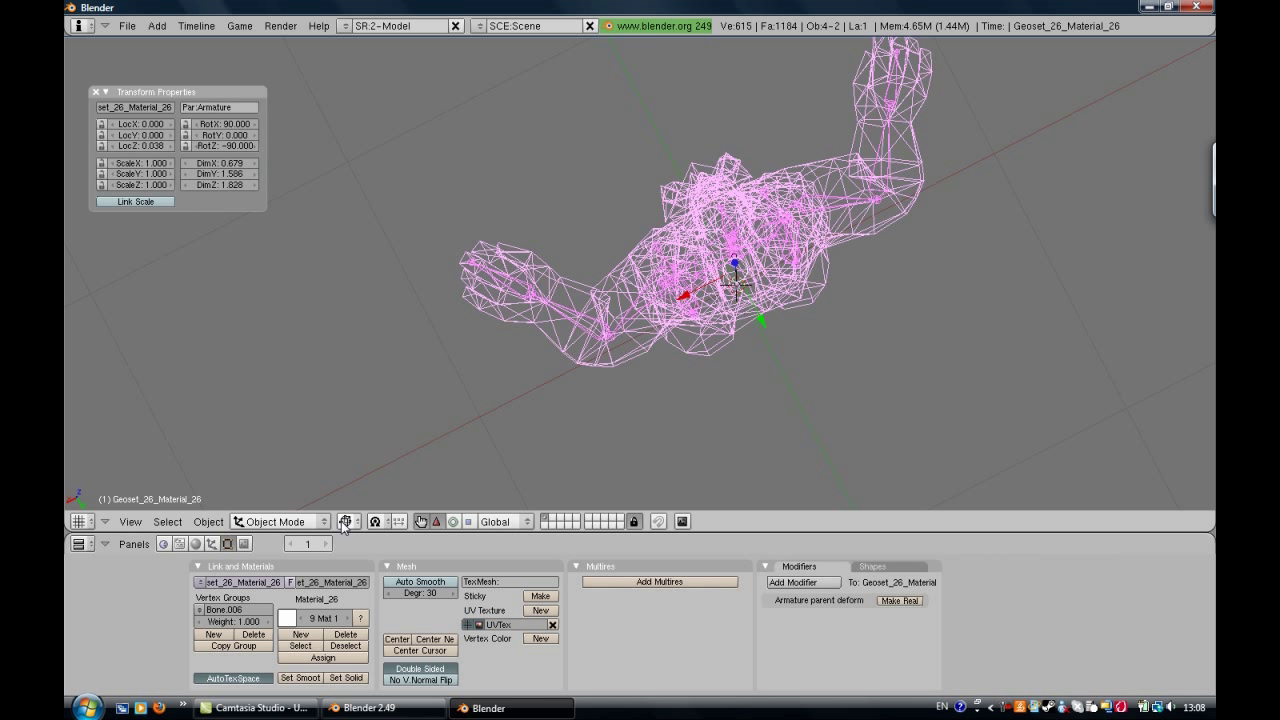
{"action": "left_click", "coordinate": [347, 521]}
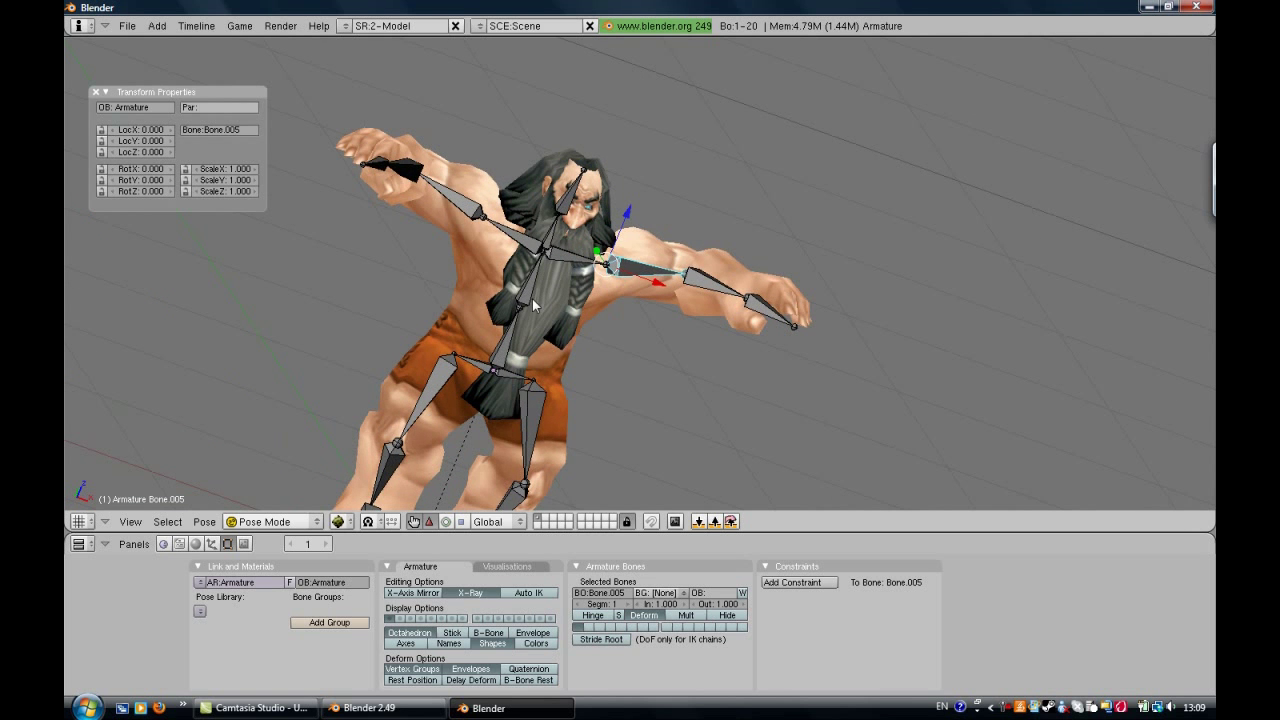
{"action": "mouse_move", "coordinate": [944, 435]}
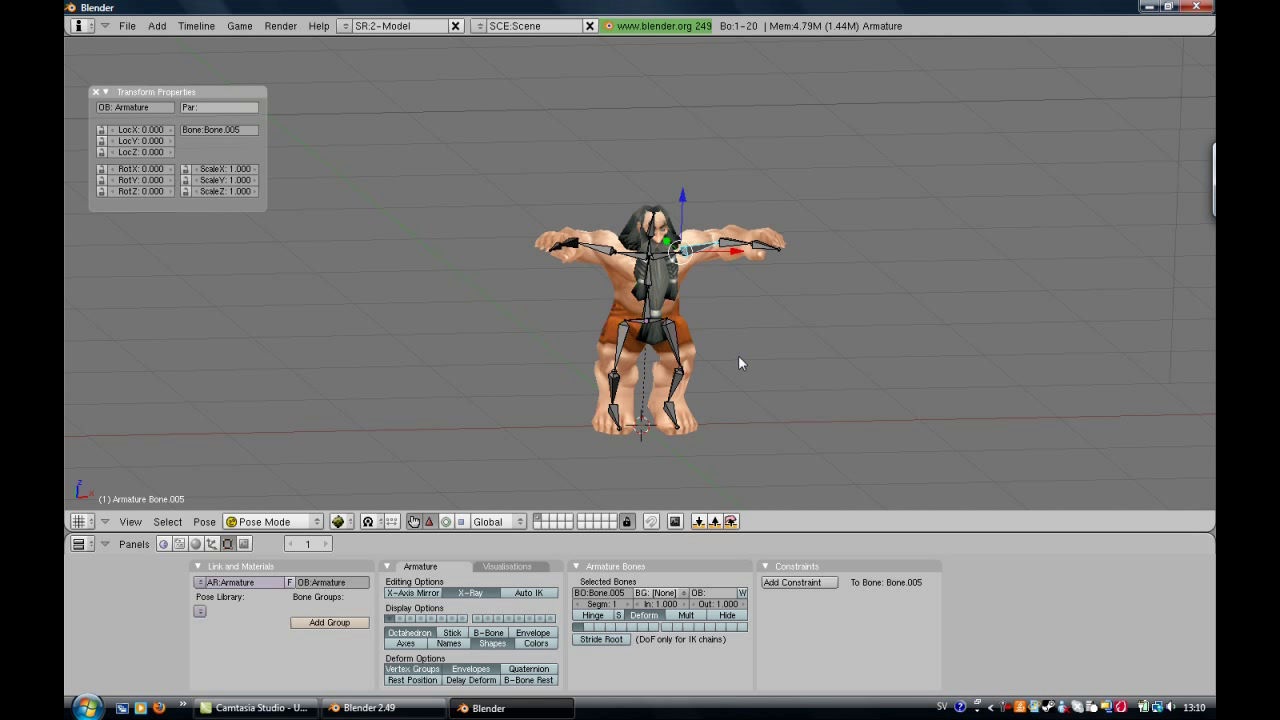
{"action": "mouse_move", "coordinate": [874, 324]}
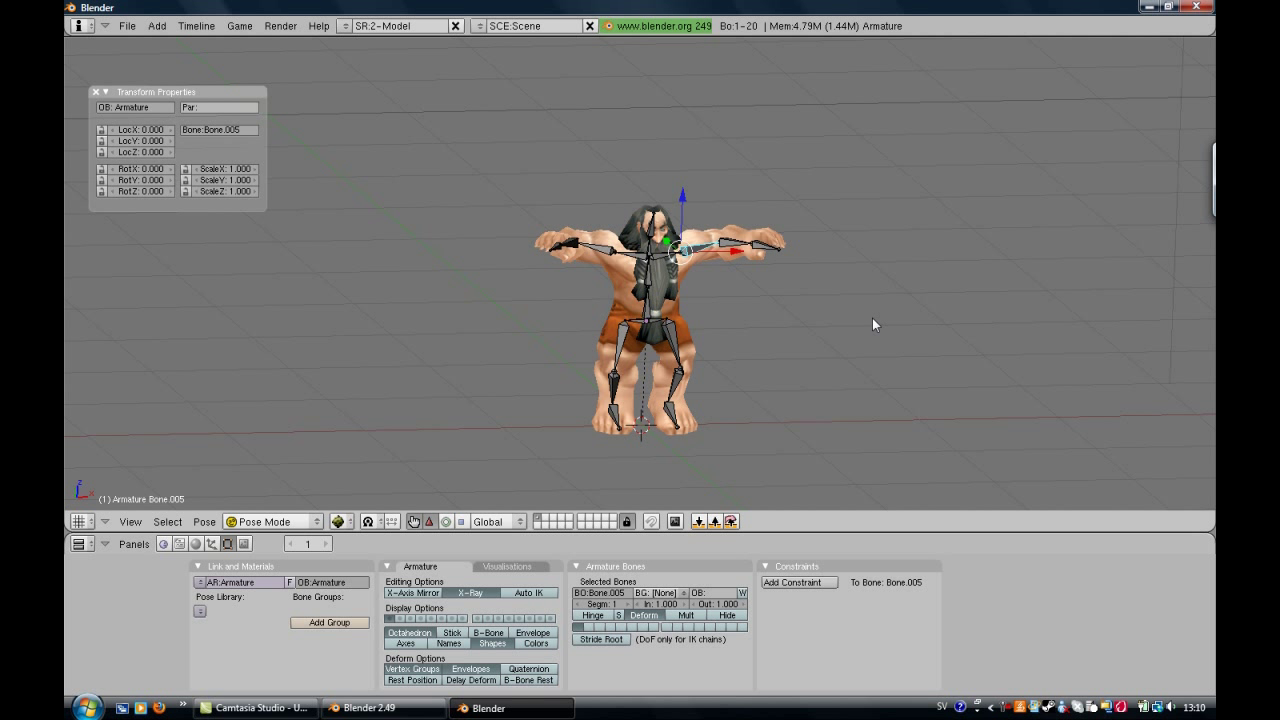